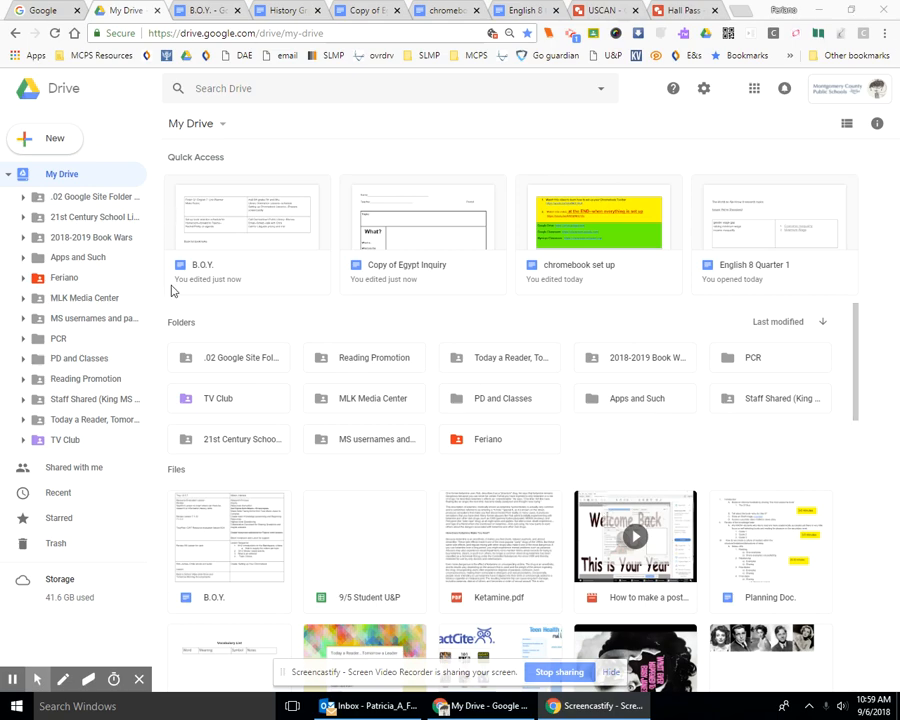
pyautogui.moveTo(55, 140)
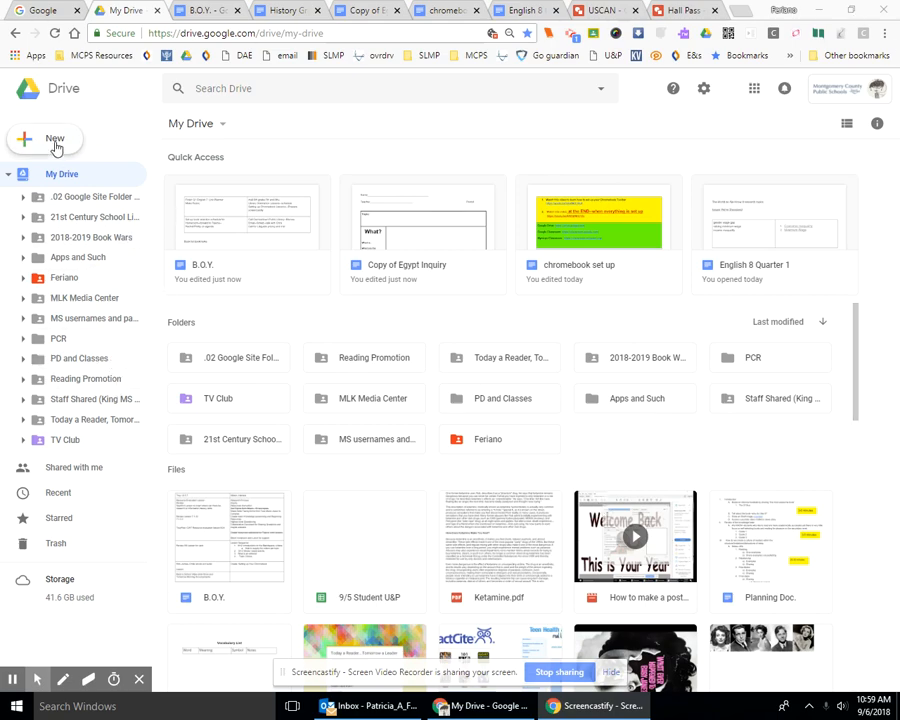
pyautogui.moveTo(430, 378)
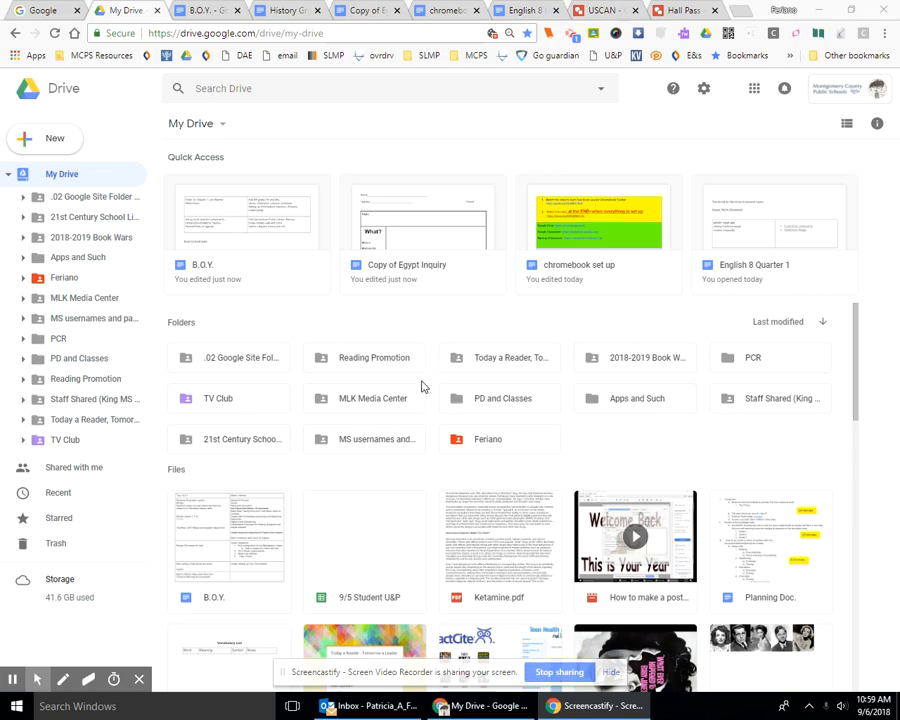
pyautogui.moveTo(323, 340)
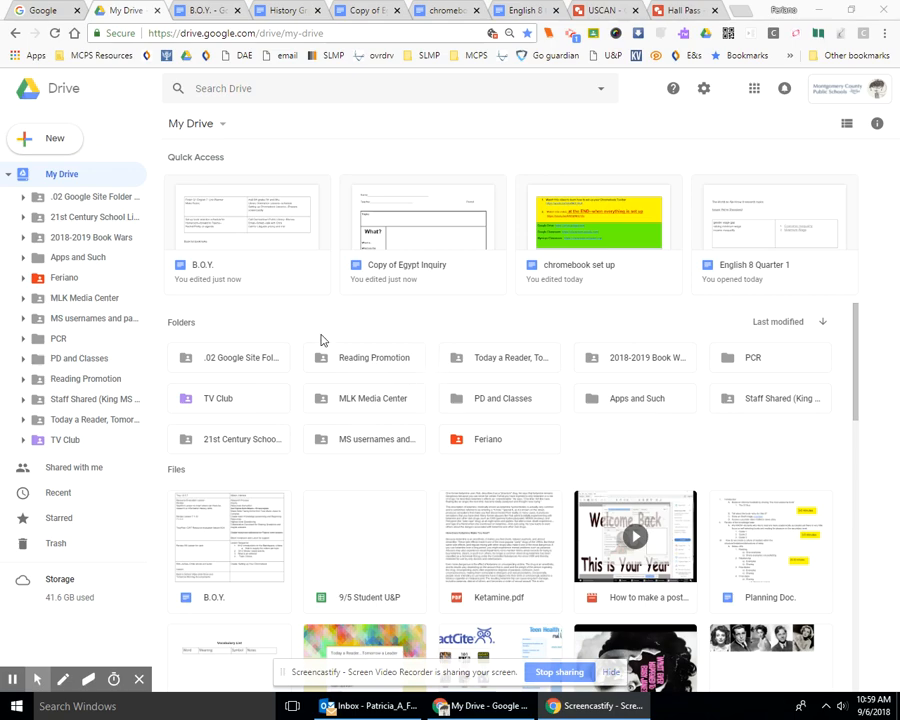
pyautogui.moveTo(293, 315)
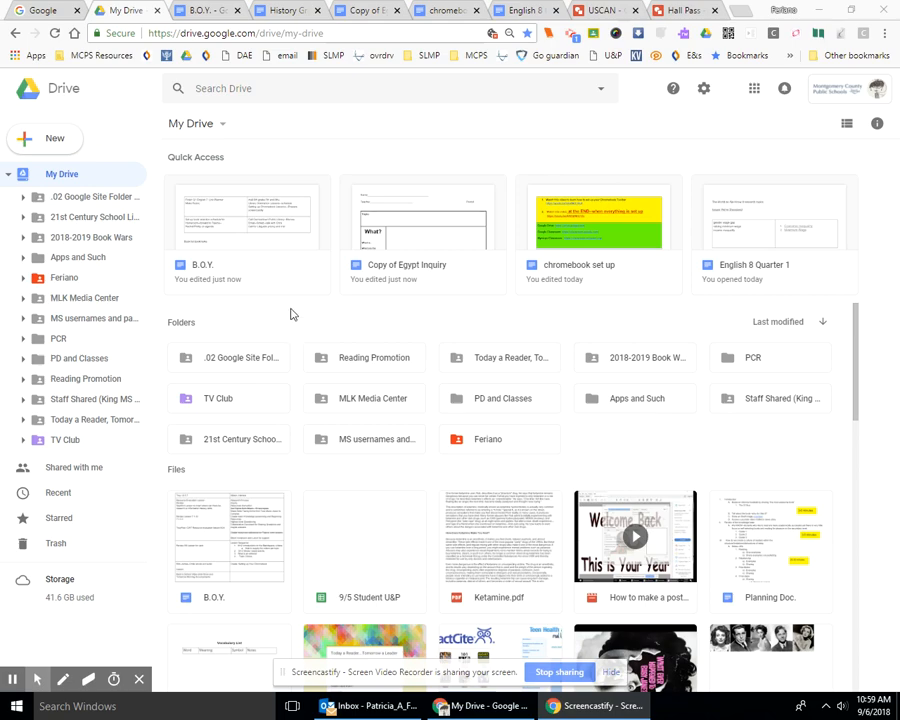
pyautogui.moveTo(37, 137)
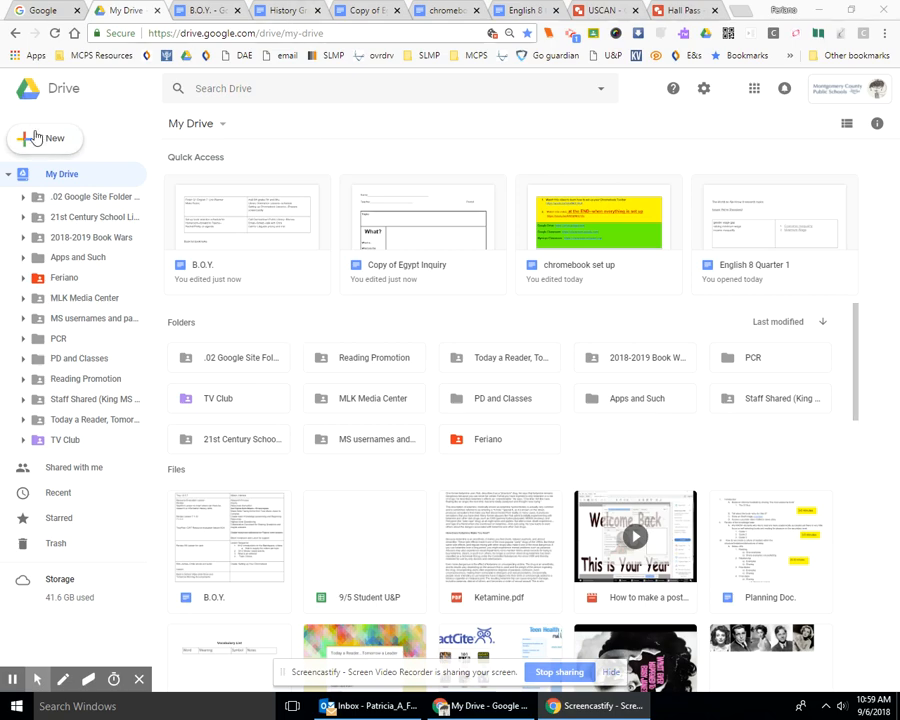
# Create a new My Drive folder named '2017-2018 School yrs'.
pyautogui.click(43, 138)
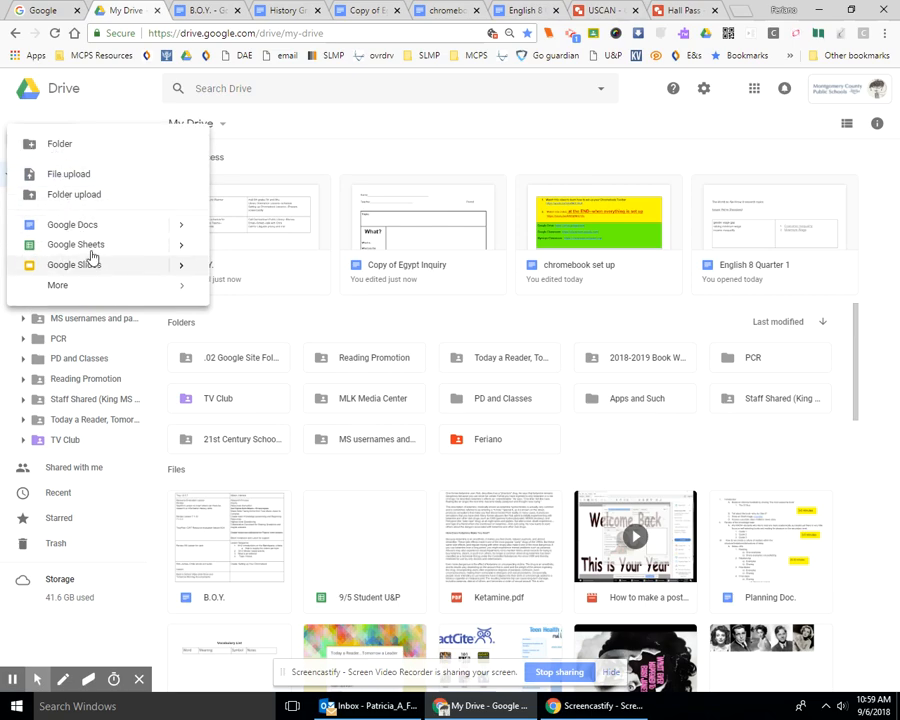
pyautogui.moveTo(59, 144)
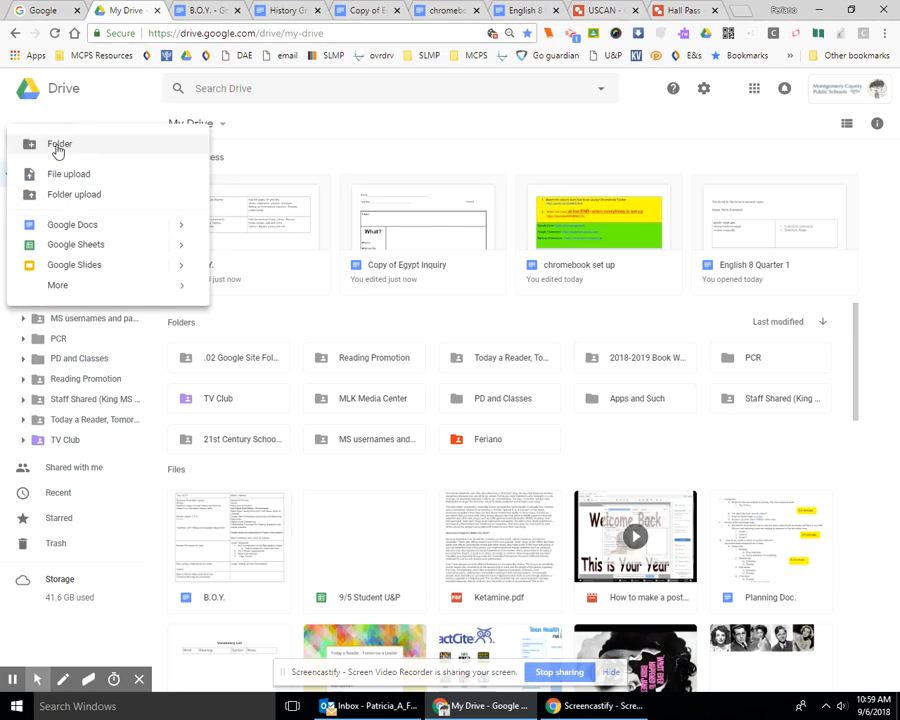
pyautogui.click(59, 144)
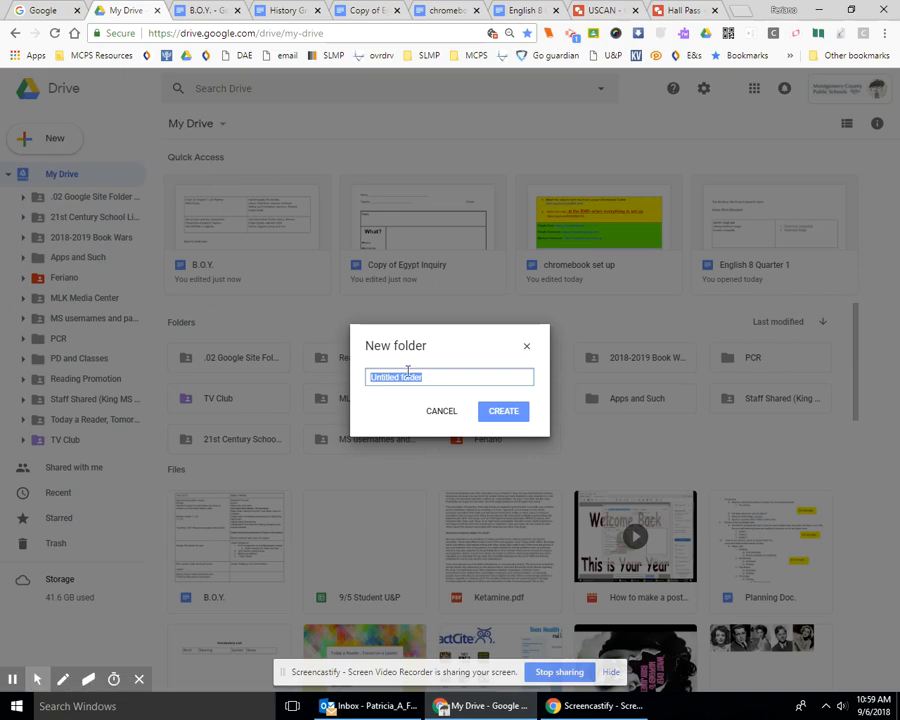
pyautogui.press('ctrl+a')
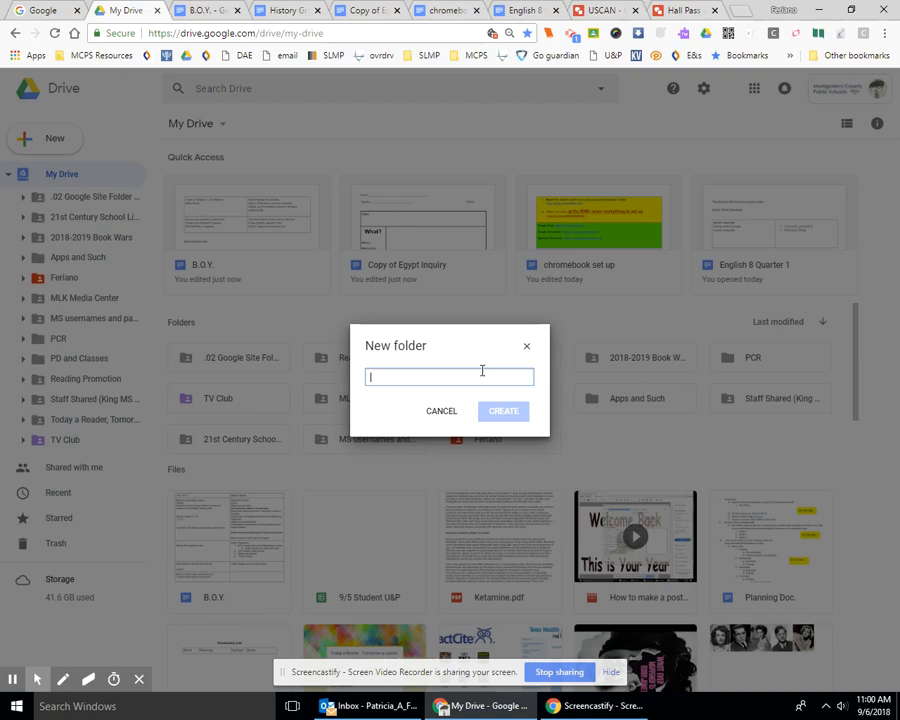
pyautogui.write('2')
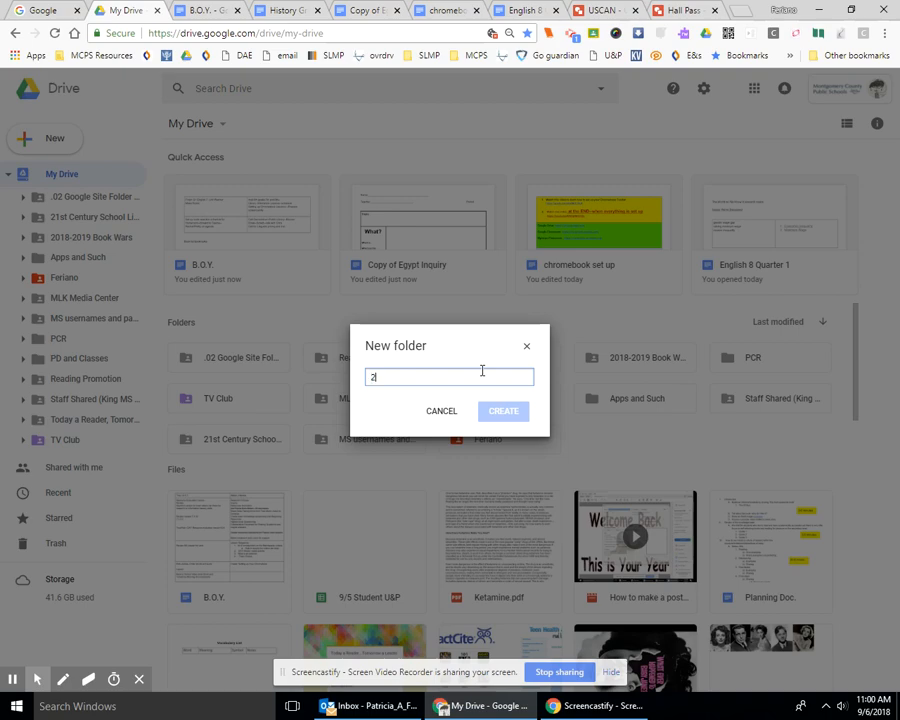
pyautogui.write('017')
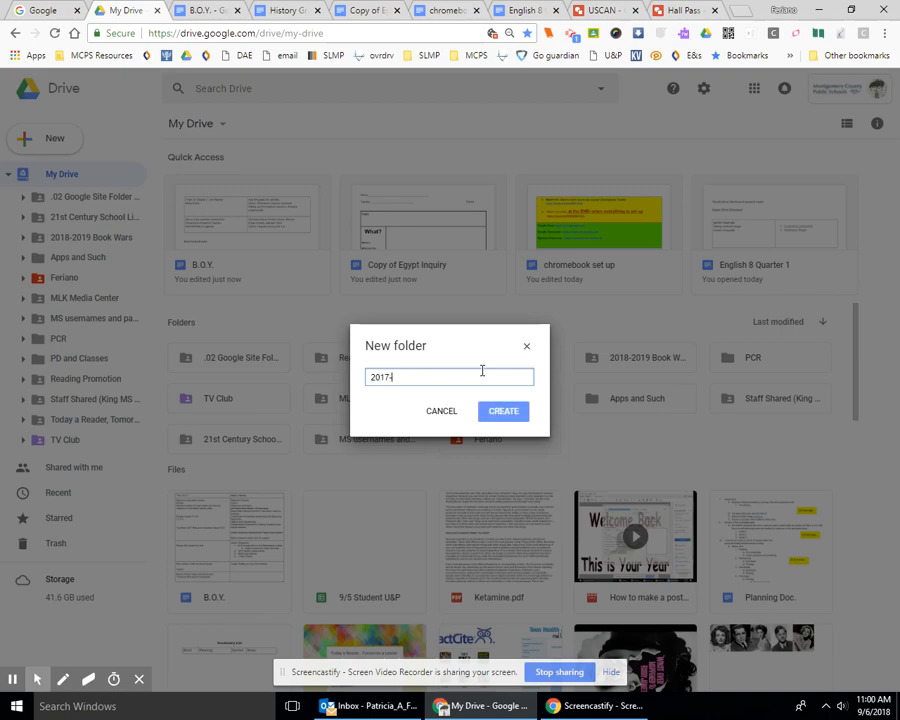
pyautogui.write('-2018')
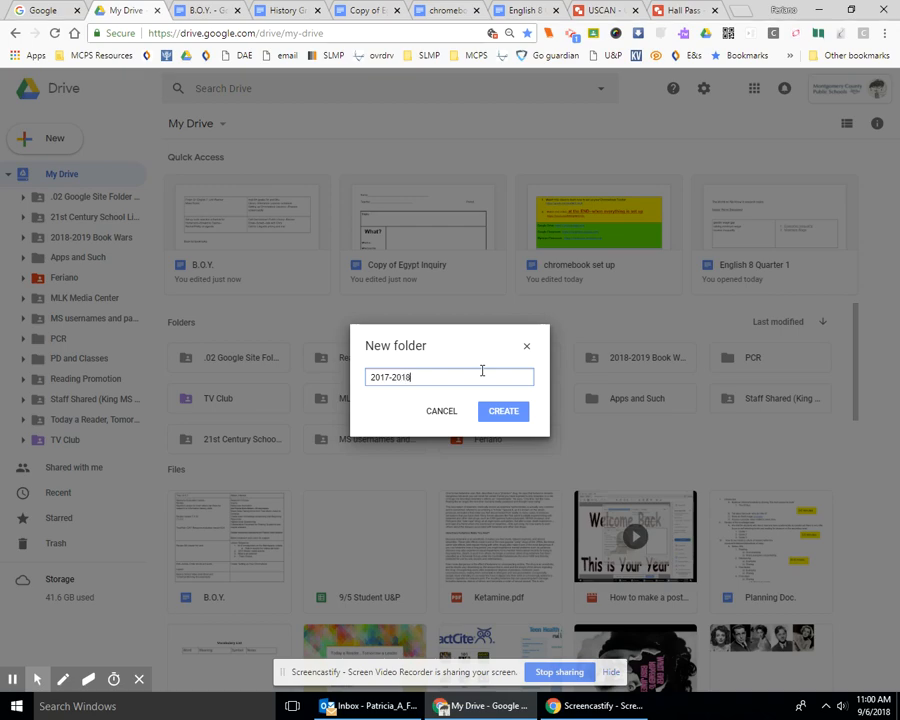
pyautogui.write('School')
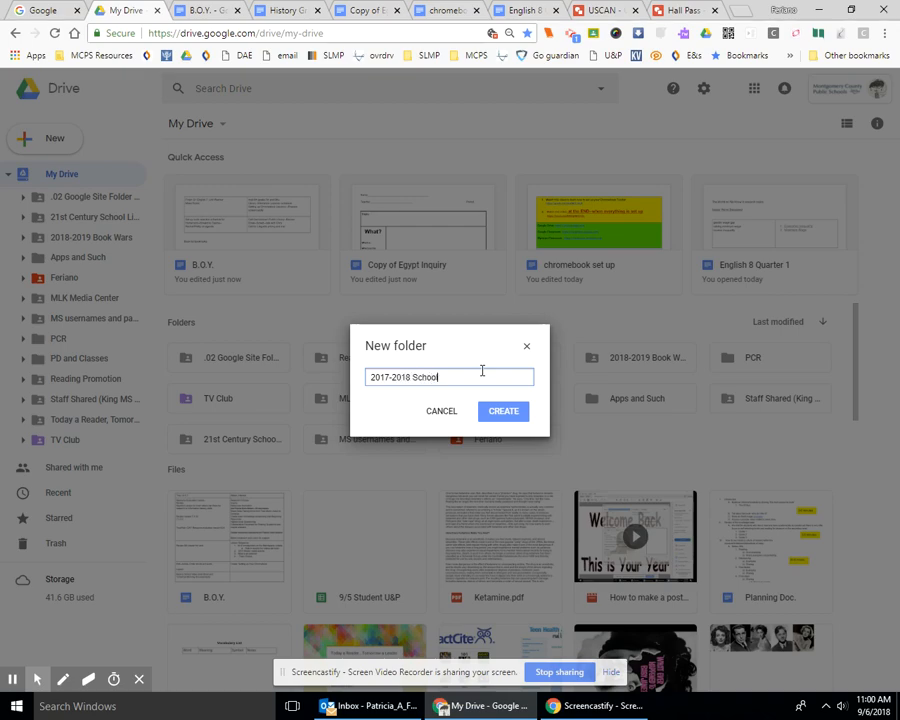
pyautogui.write('yrs')
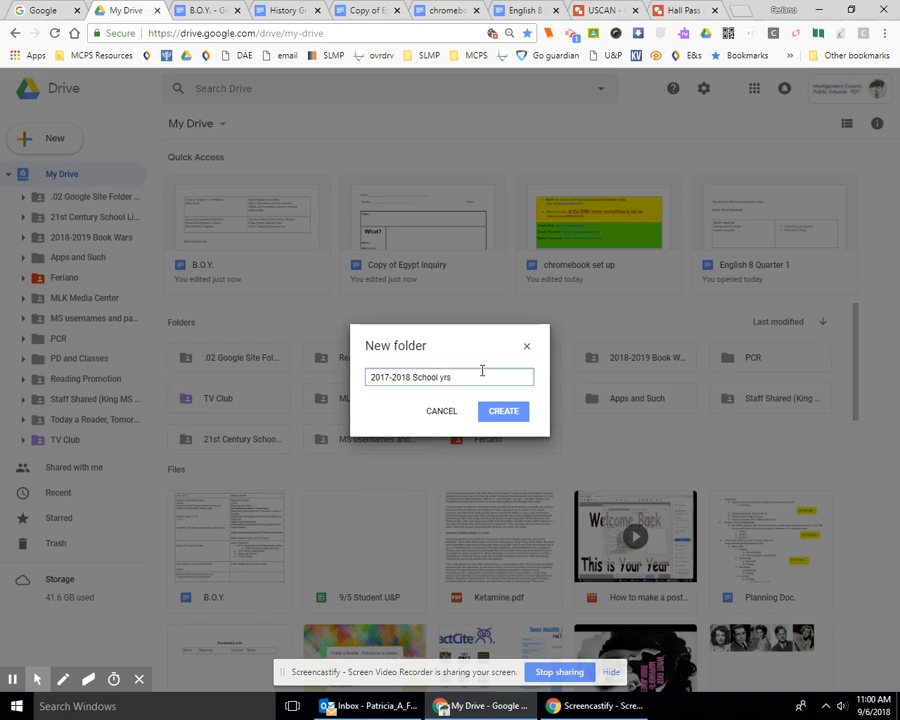
pyautogui.moveTo(354, 160)
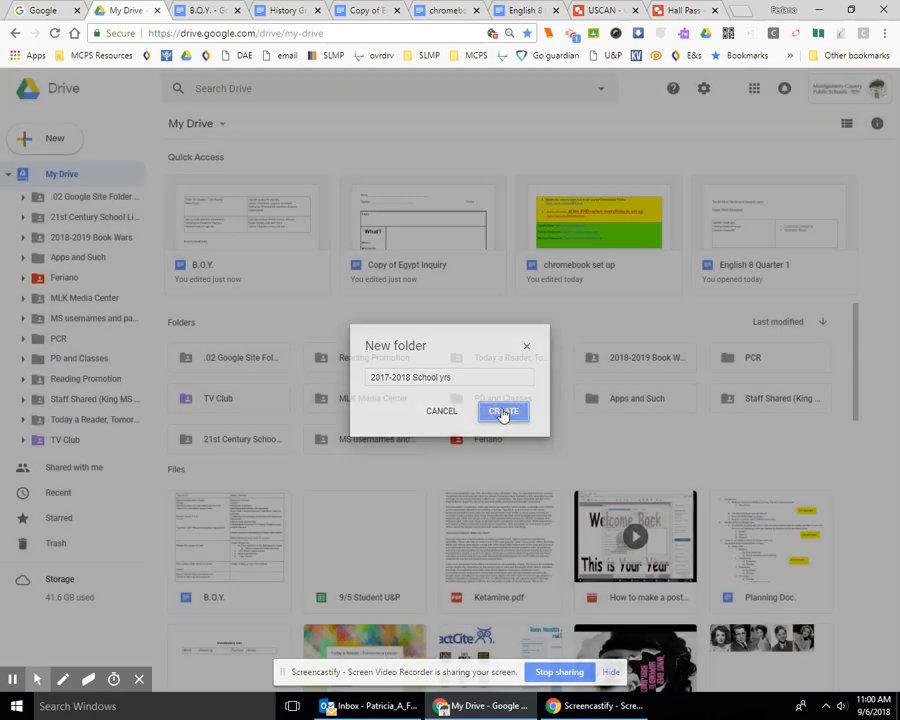
pyautogui.click(503, 411)
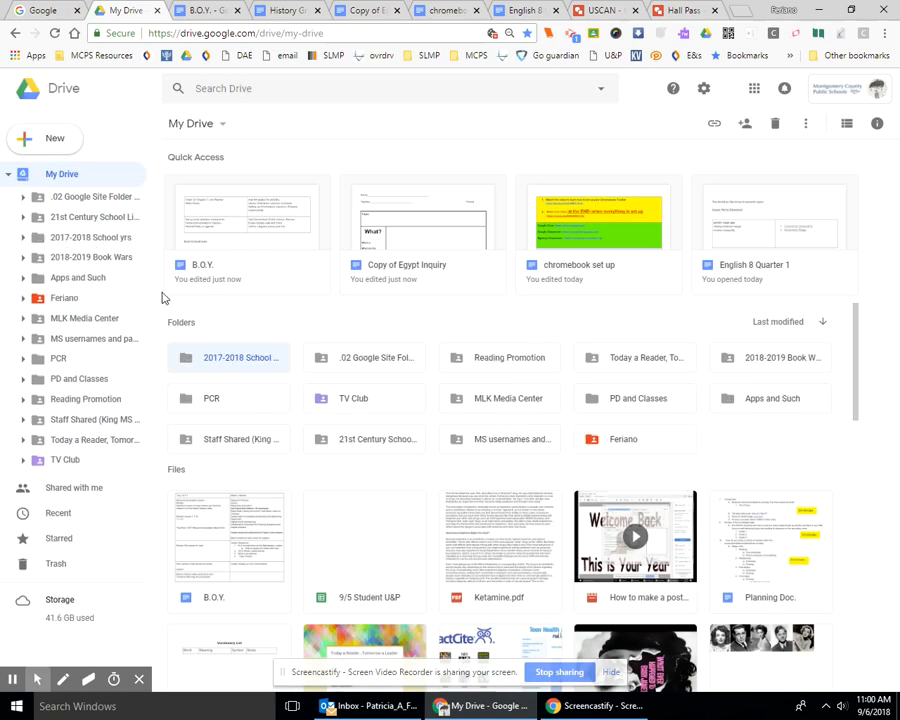
pyautogui.moveTo(62, 257)
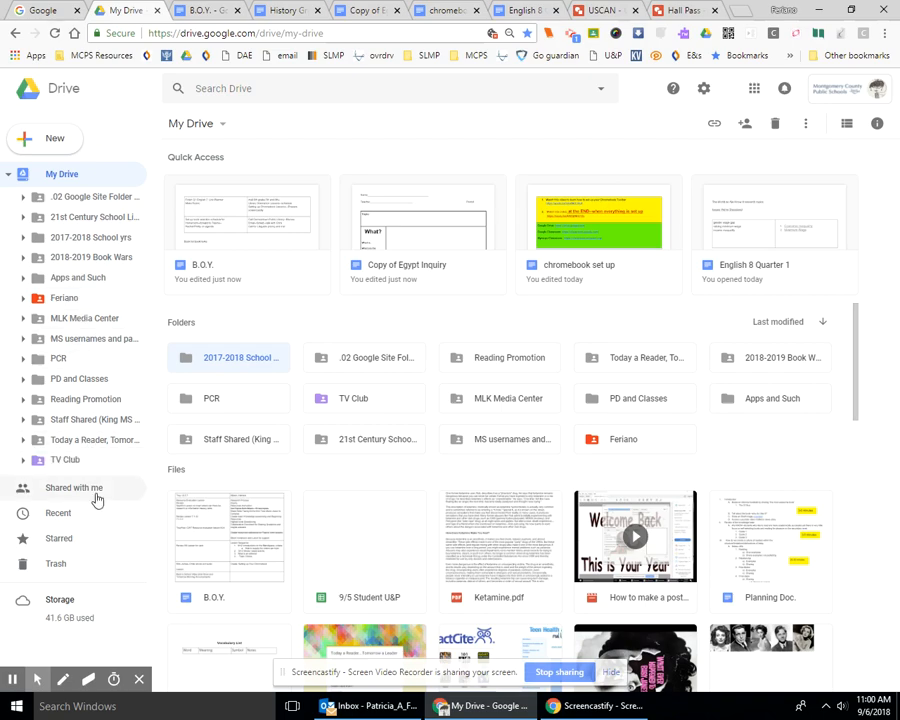
pyautogui.moveTo(95, 308)
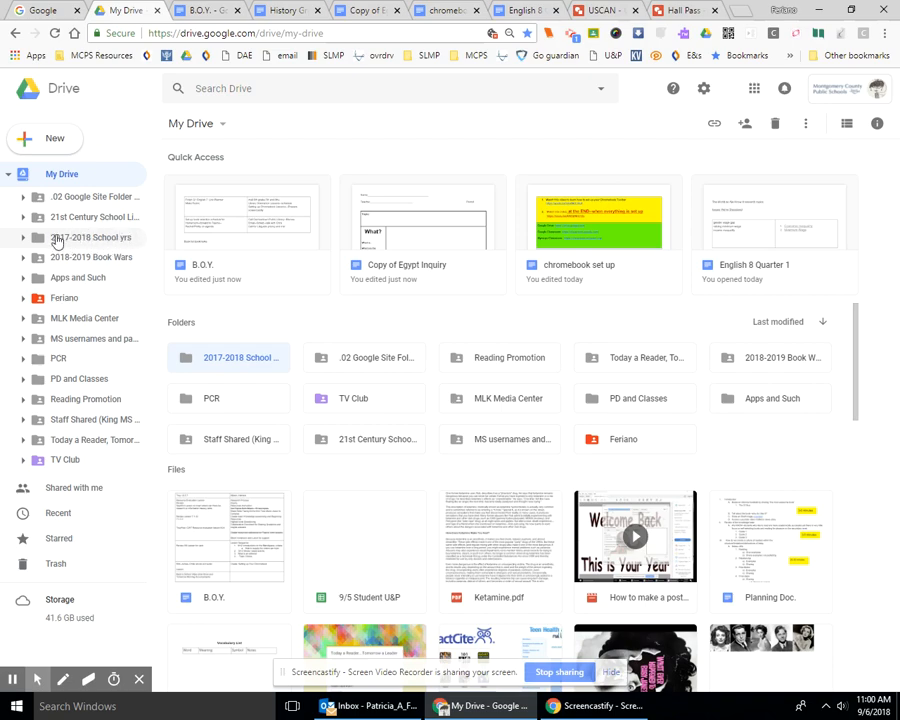
# Change the '2017-2018 School yrs' folder colour to orange from its context menu.
pyautogui.rightClick(91, 237)
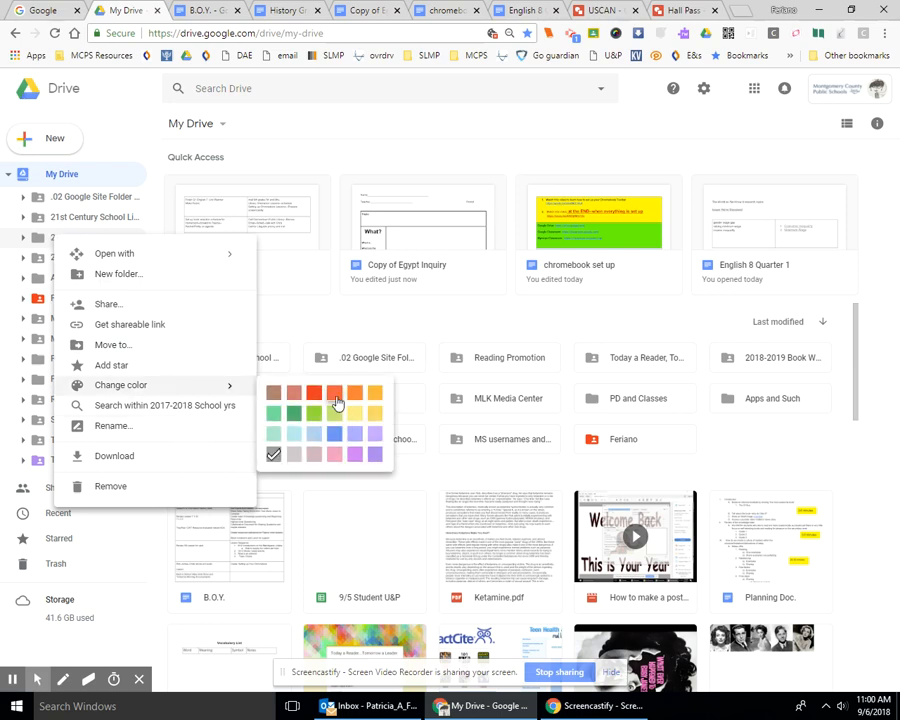
pyautogui.click(355, 392)
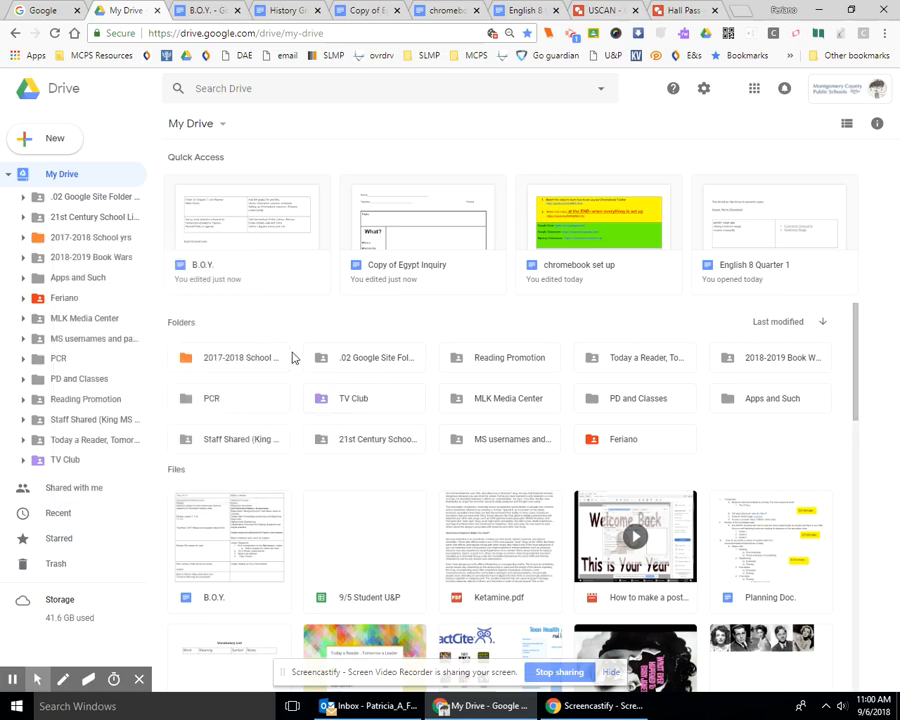
pyautogui.moveTo(161, 303)
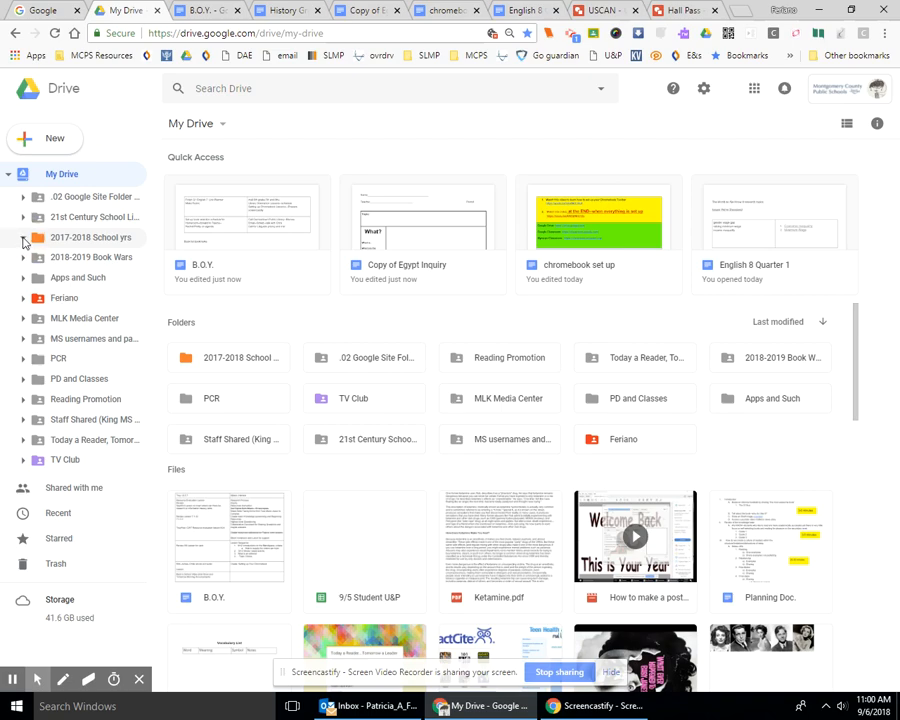
pyautogui.moveTo(23, 307)
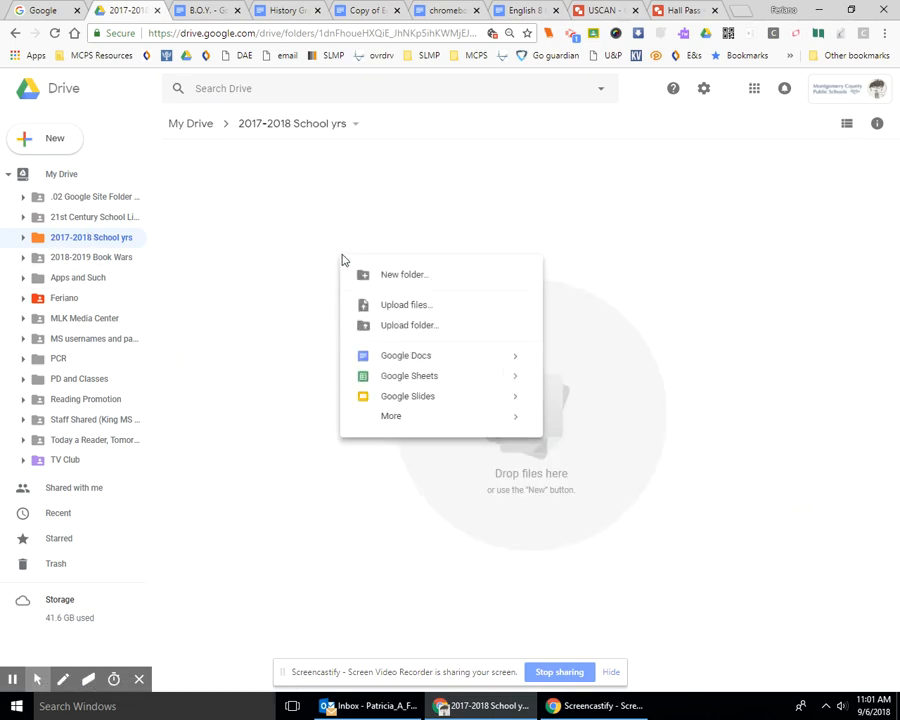
# Create a 'Language ART/English' subfolder inside '2017-2018 School yrs'.
pyautogui.click(403, 274)
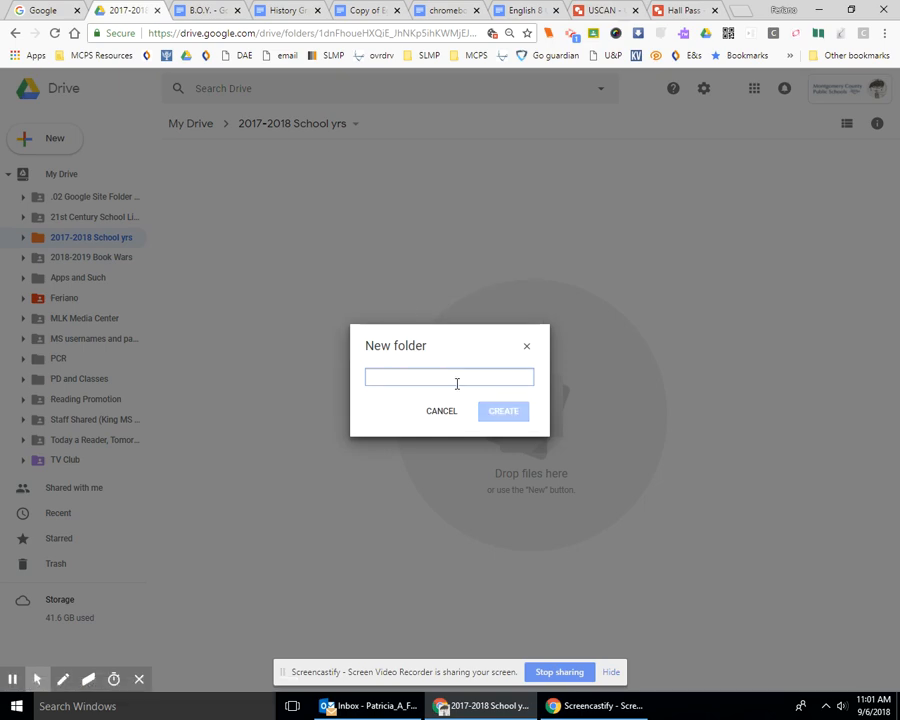
pyautogui.write('Langua')
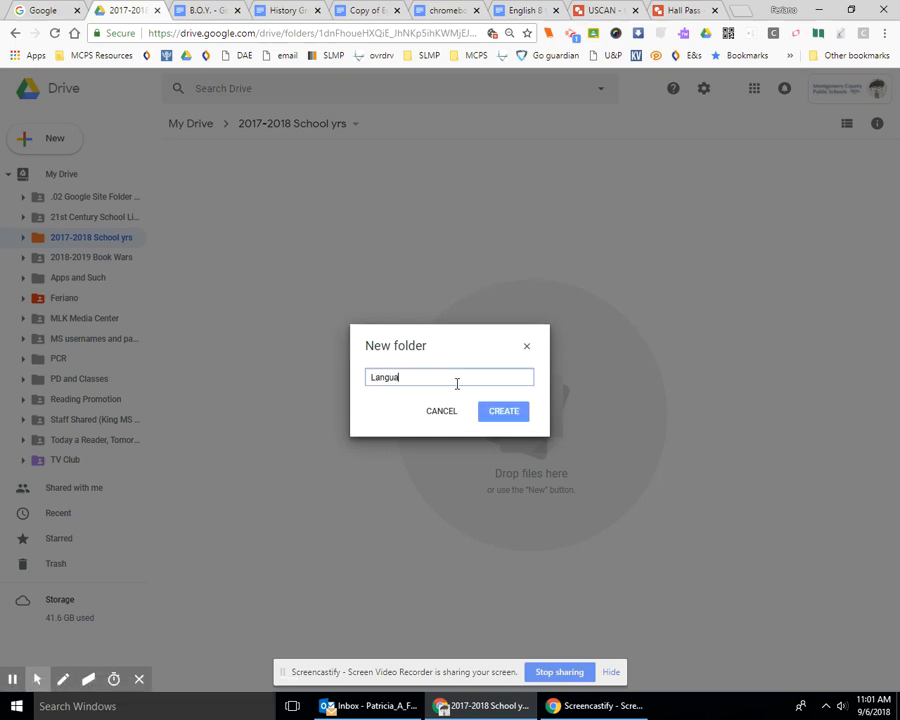
pyautogui.write('ge Arts')
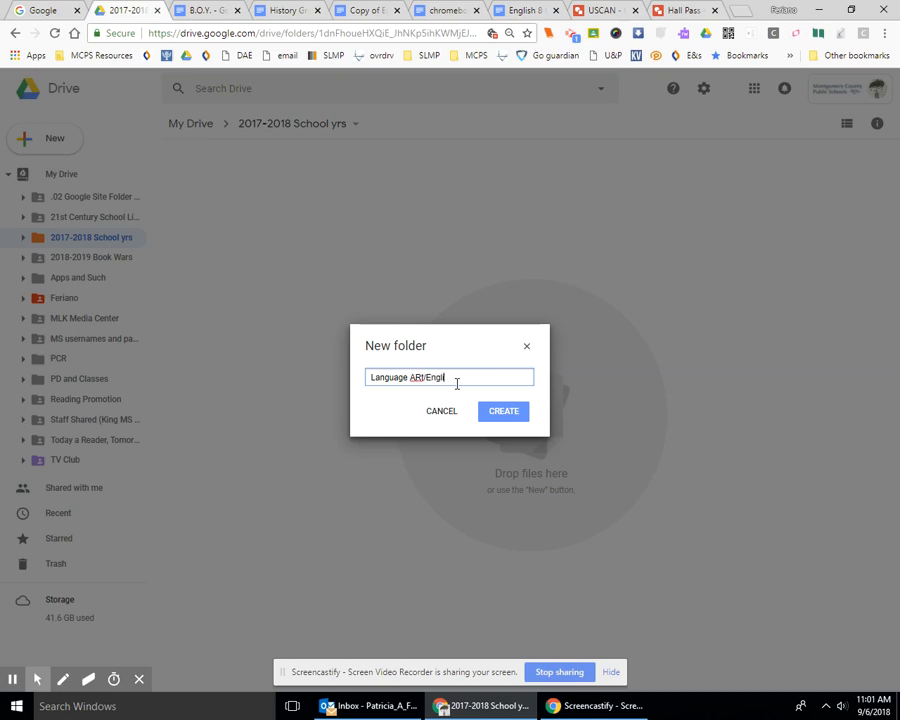
pyautogui.click(503, 411)
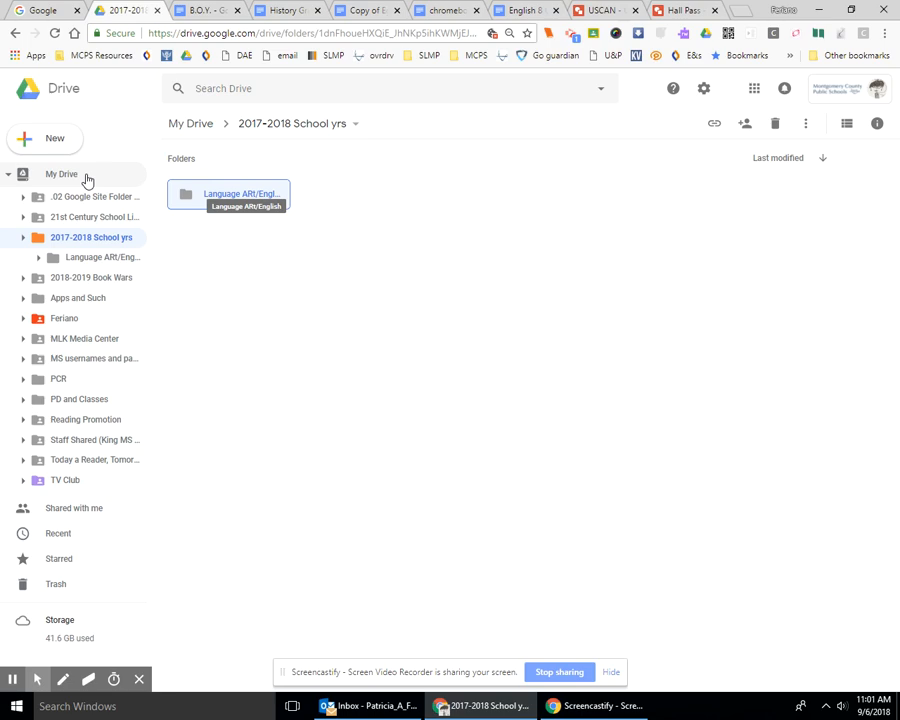
pyautogui.moveTo(85, 178)
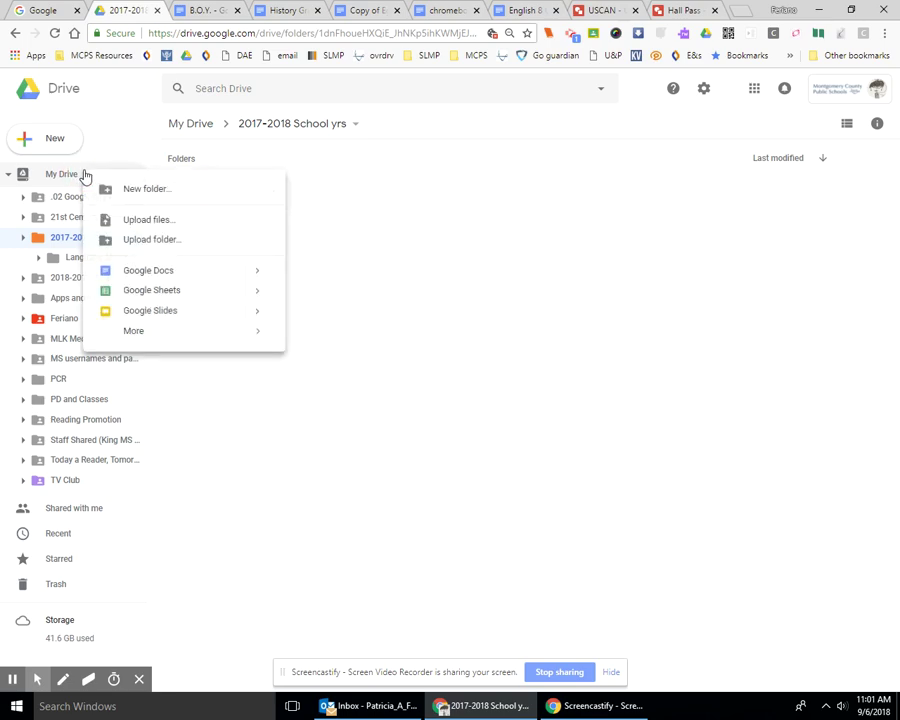
pyautogui.moveTo(35, 155)
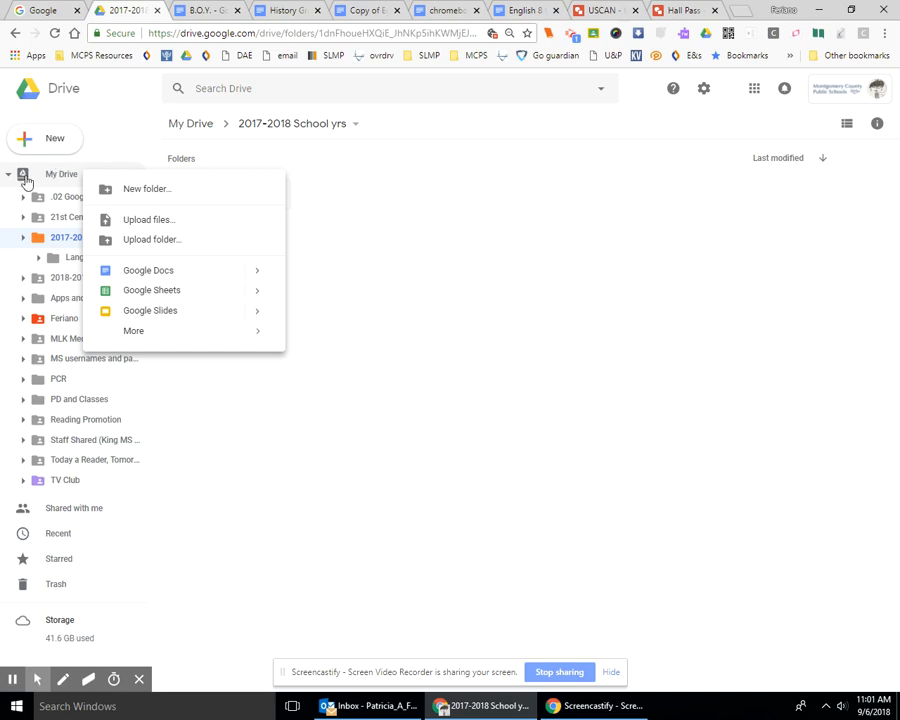
# Return to the My Drive root from the sidebar.
pyautogui.click(62, 173)
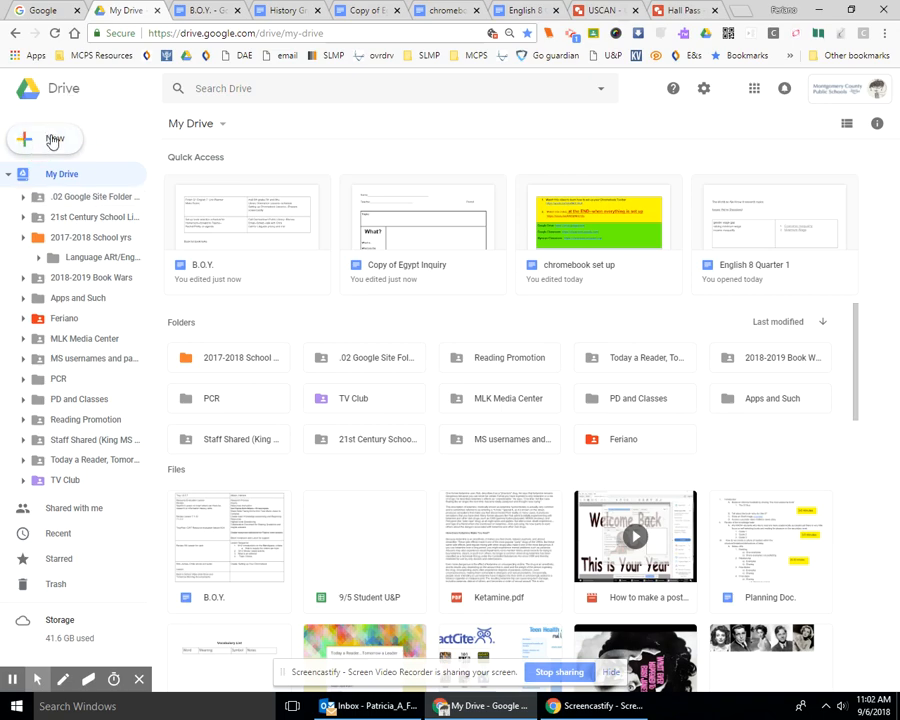
# Create a 'Science' folder at the top level of My Drive.
pyautogui.click(44, 138)
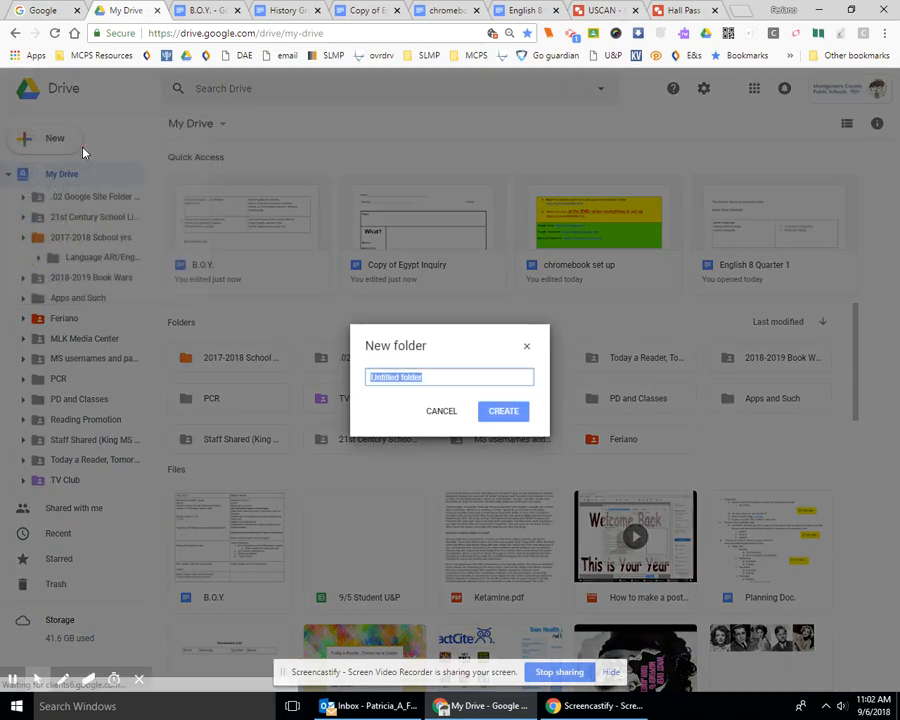
pyautogui.write('Sd')
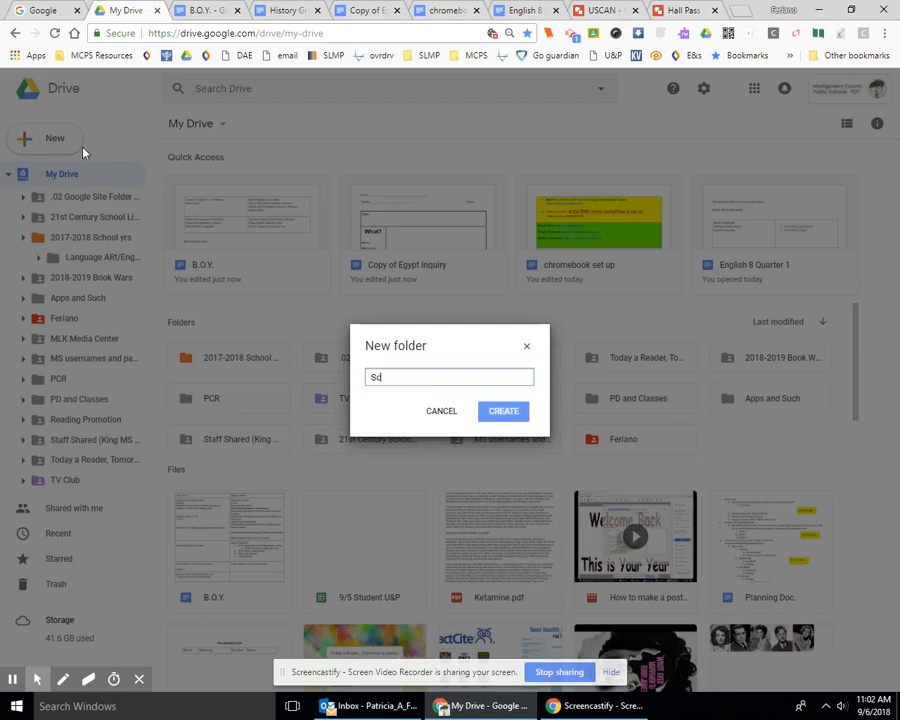
pyautogui.write('Science')
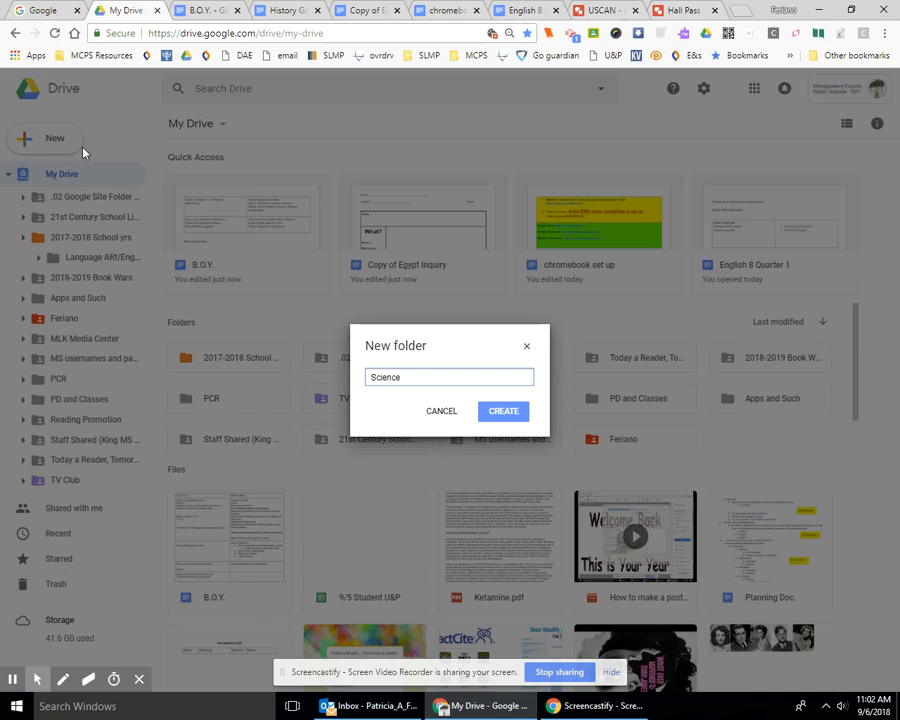
pyautogui.click(503, 411)
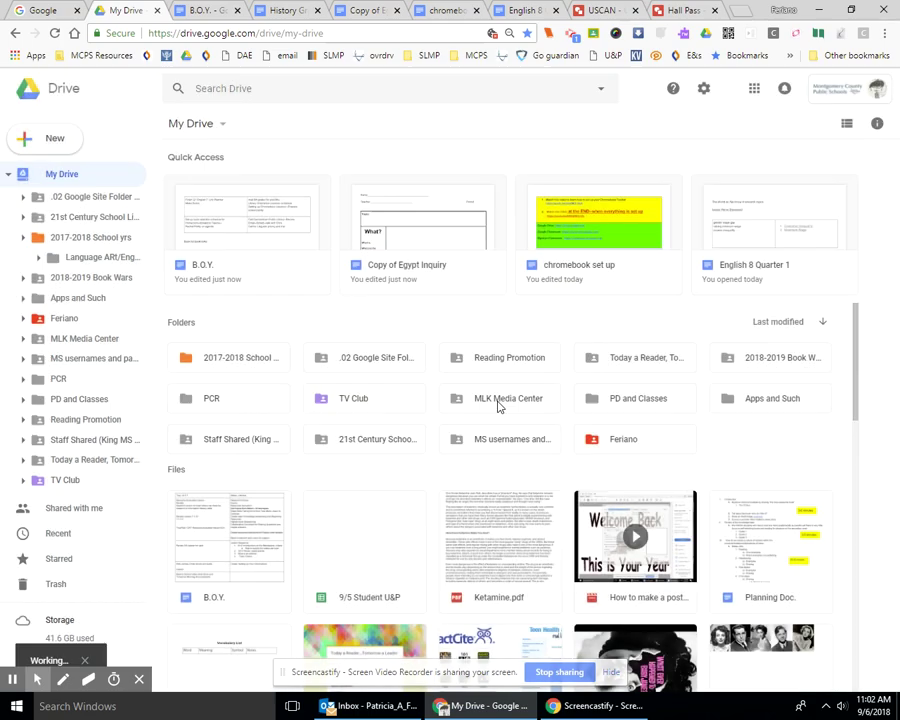
pyautogui.click(218, 357)
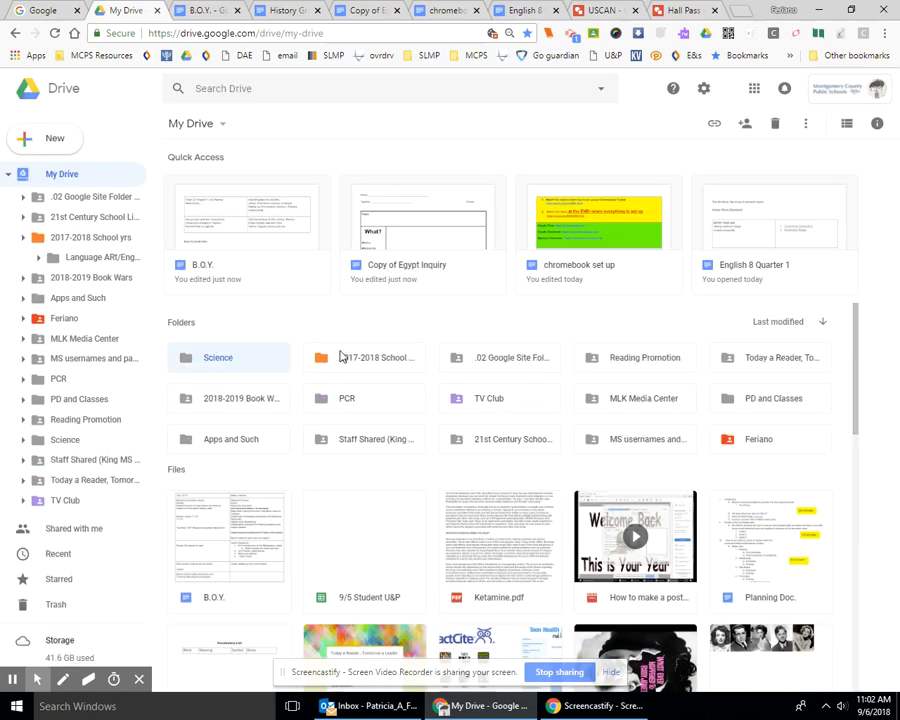
pyautogui.moveTo(212, 320)
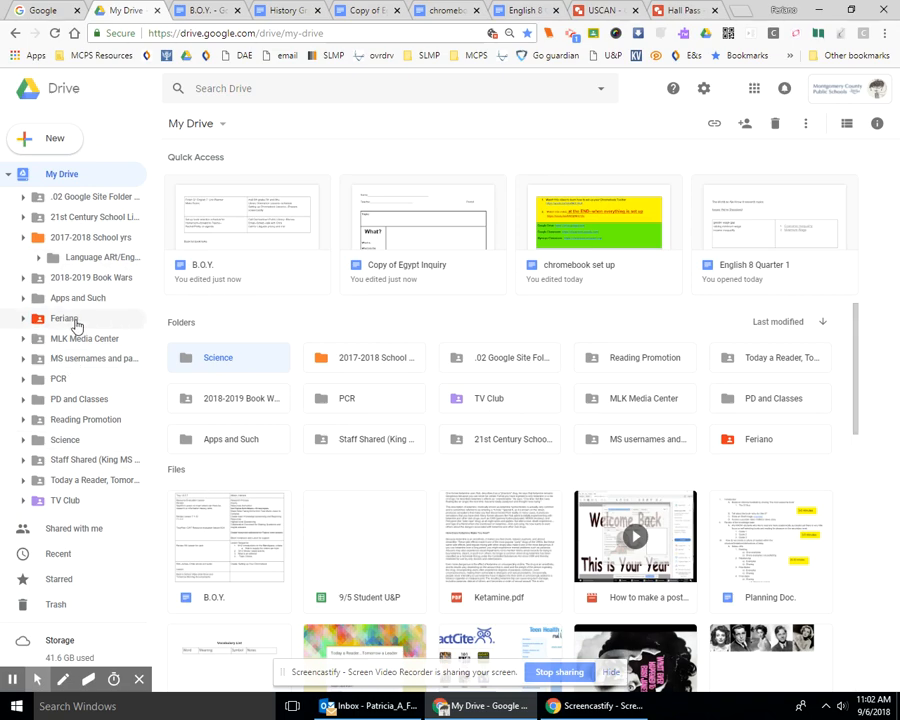
# Open the Feriano folder from the sidebar folder tree.
pyautogui.click(64, 318)
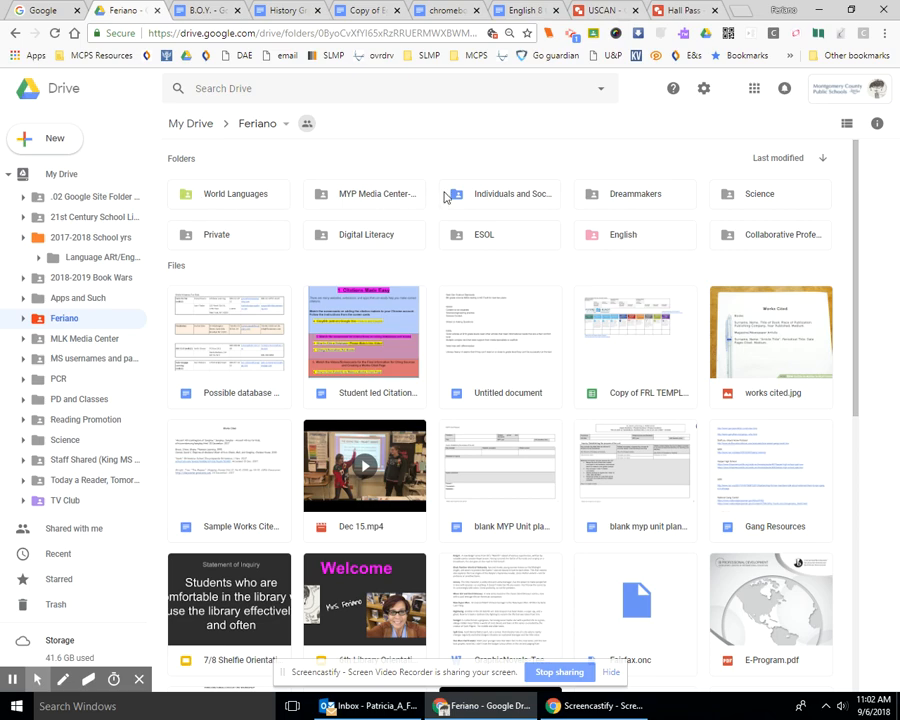
pyautogui.moveTo(255, 233)
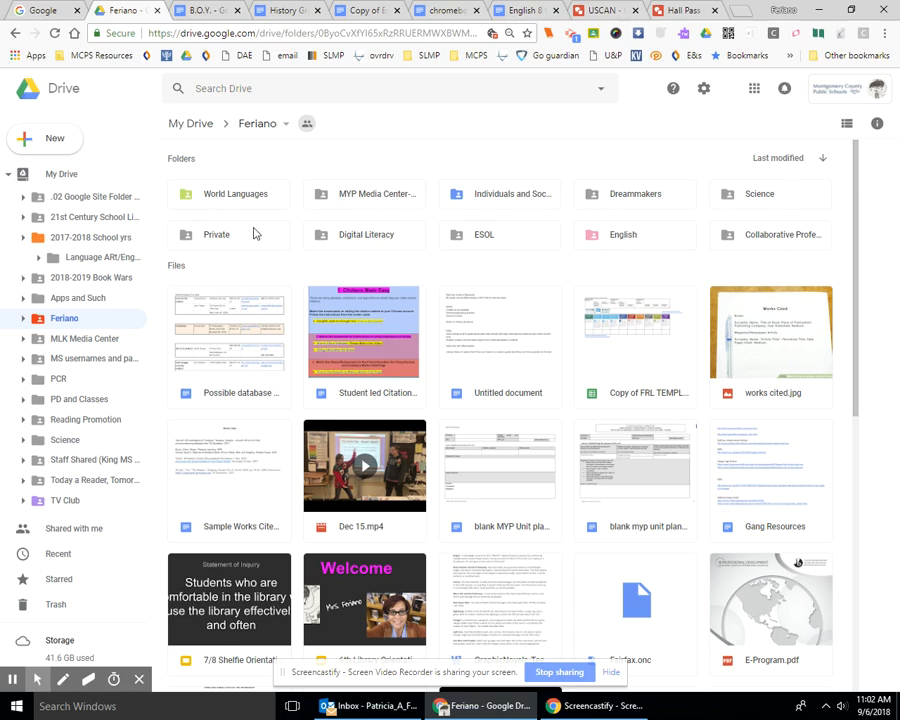
pyautogui.moveTo(203, 267)
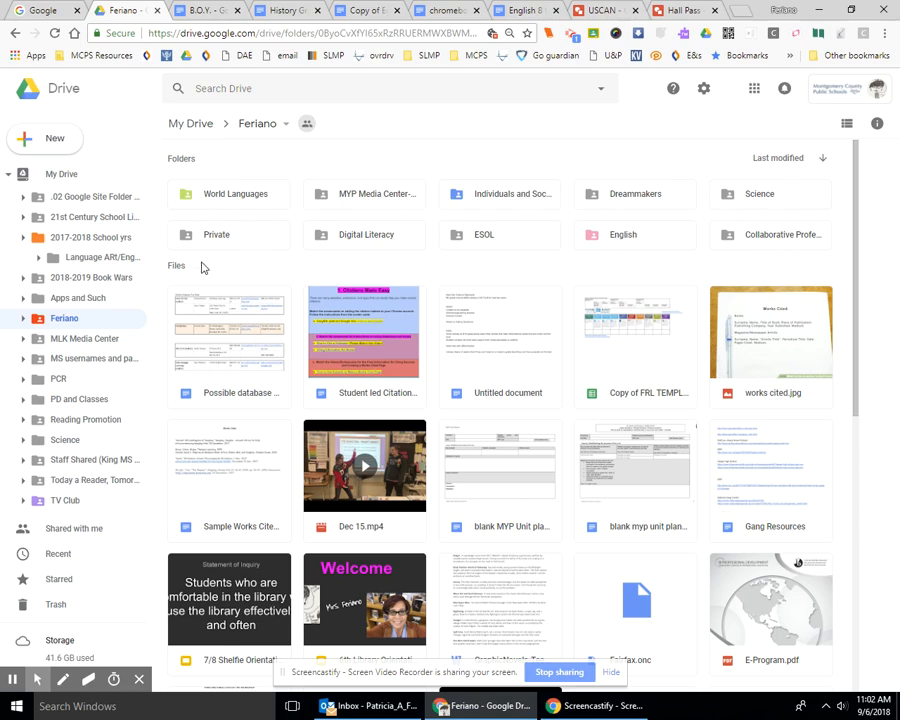